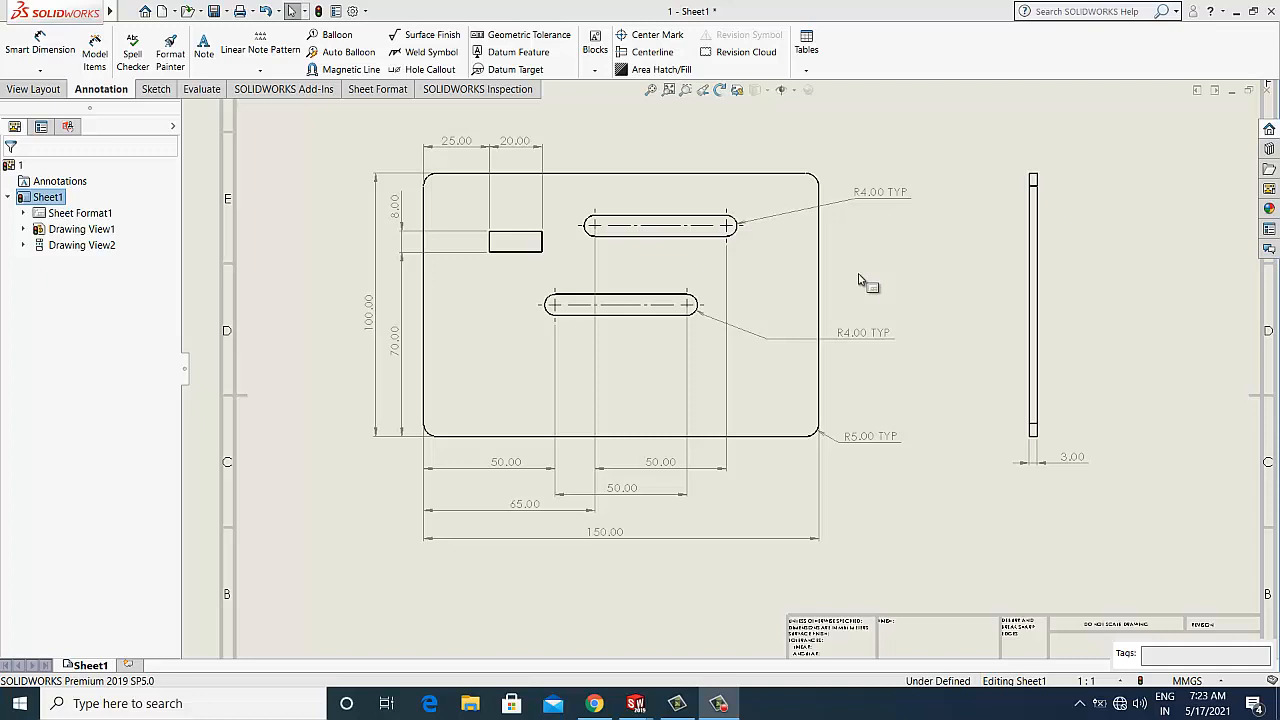
mouse_move(850, 353)
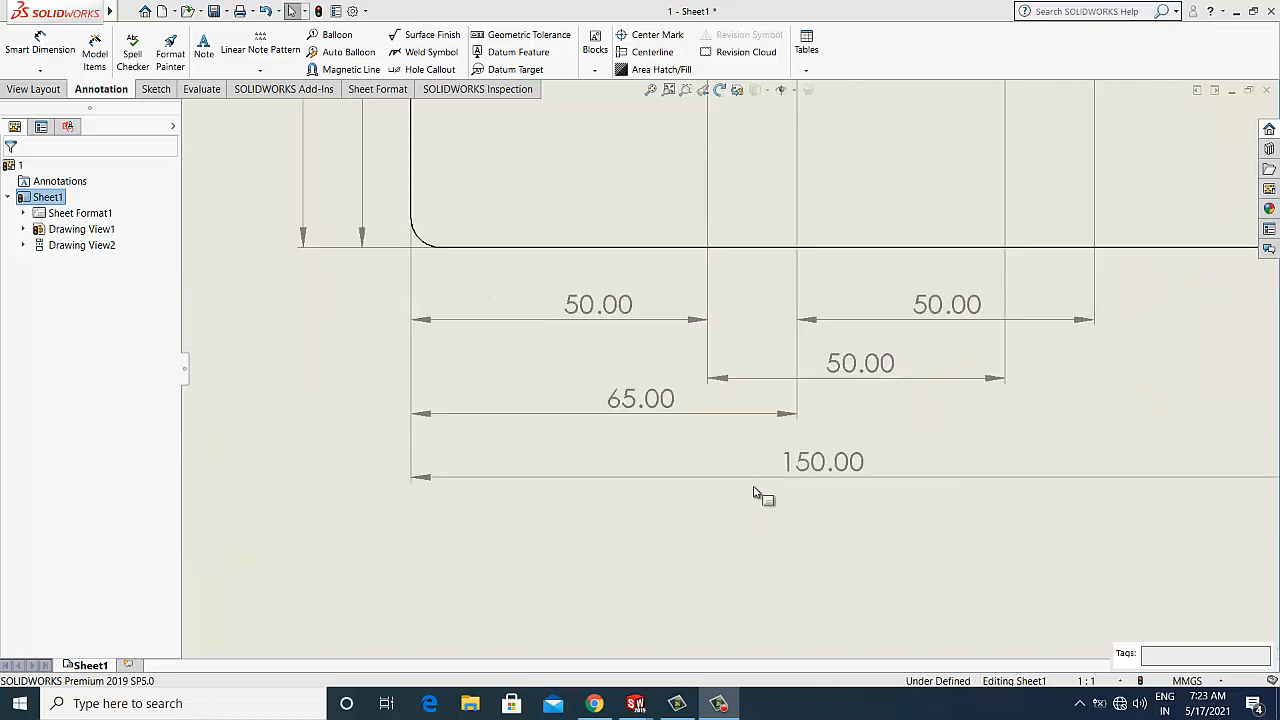
Select all dimensions on the plate drawing with Ctrl+A to edit them together
scroll(down, 3)
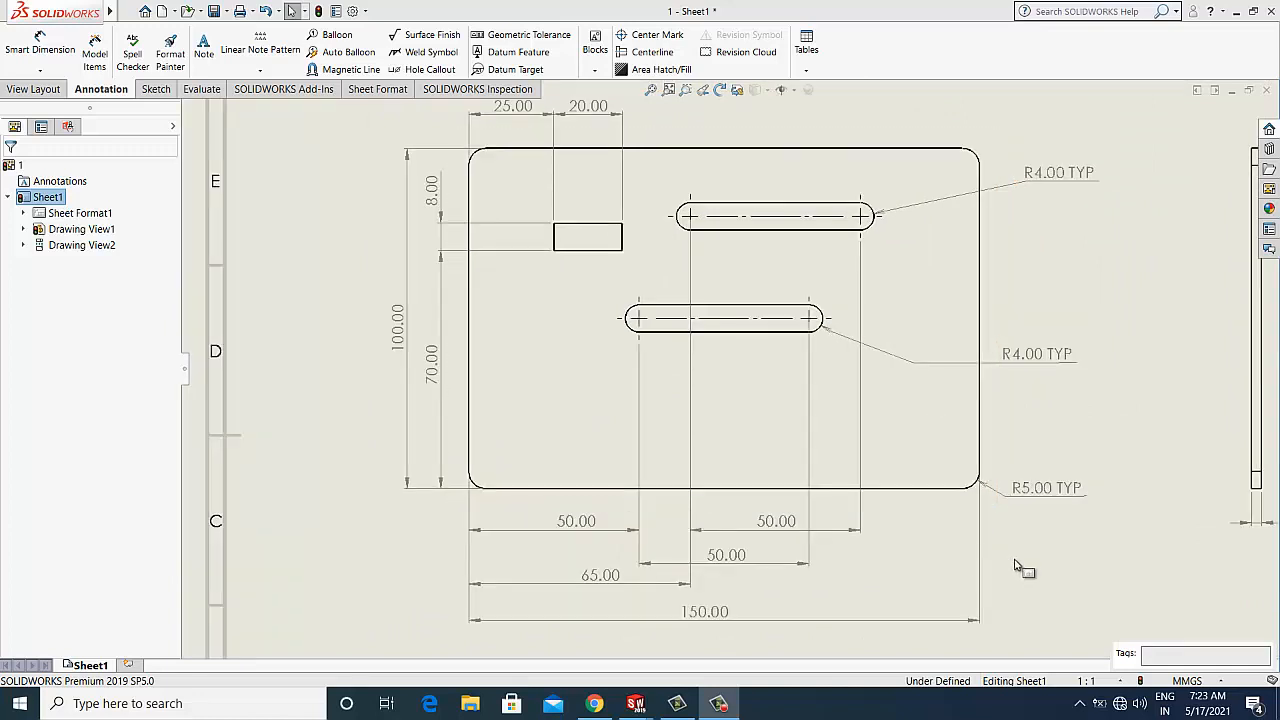
mouse_move(792, 673)
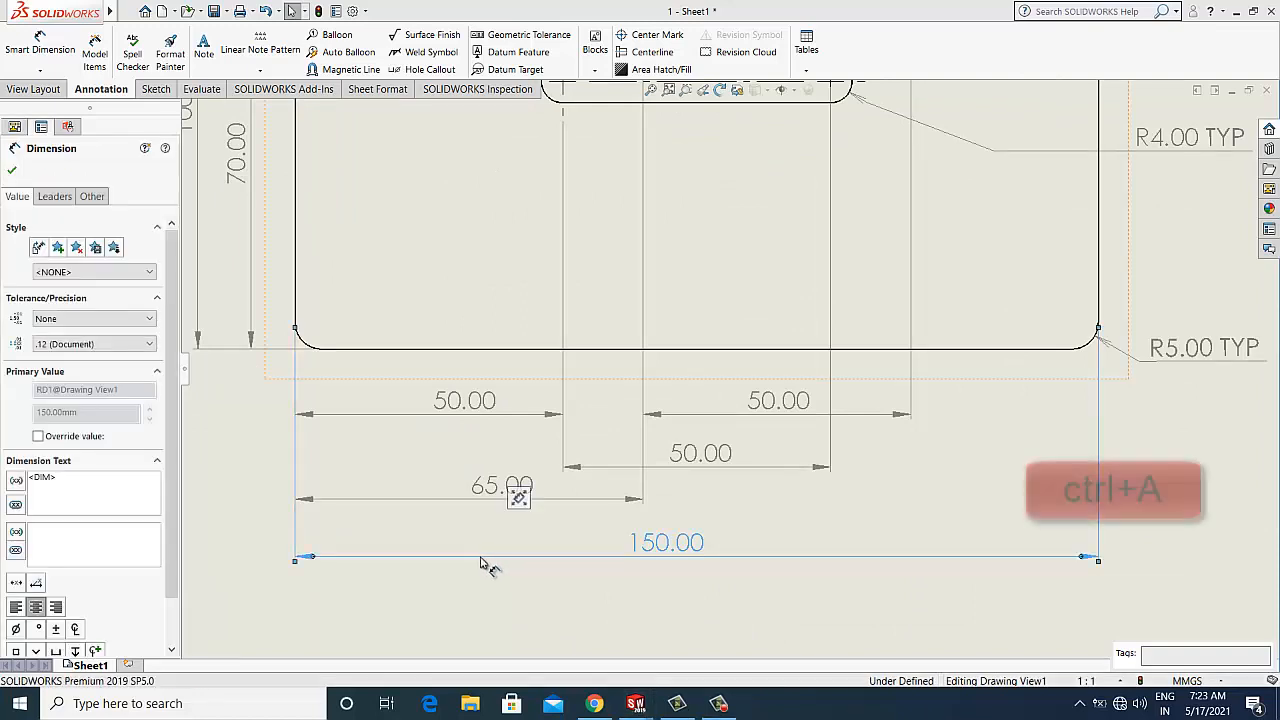
key(ctrl+a)
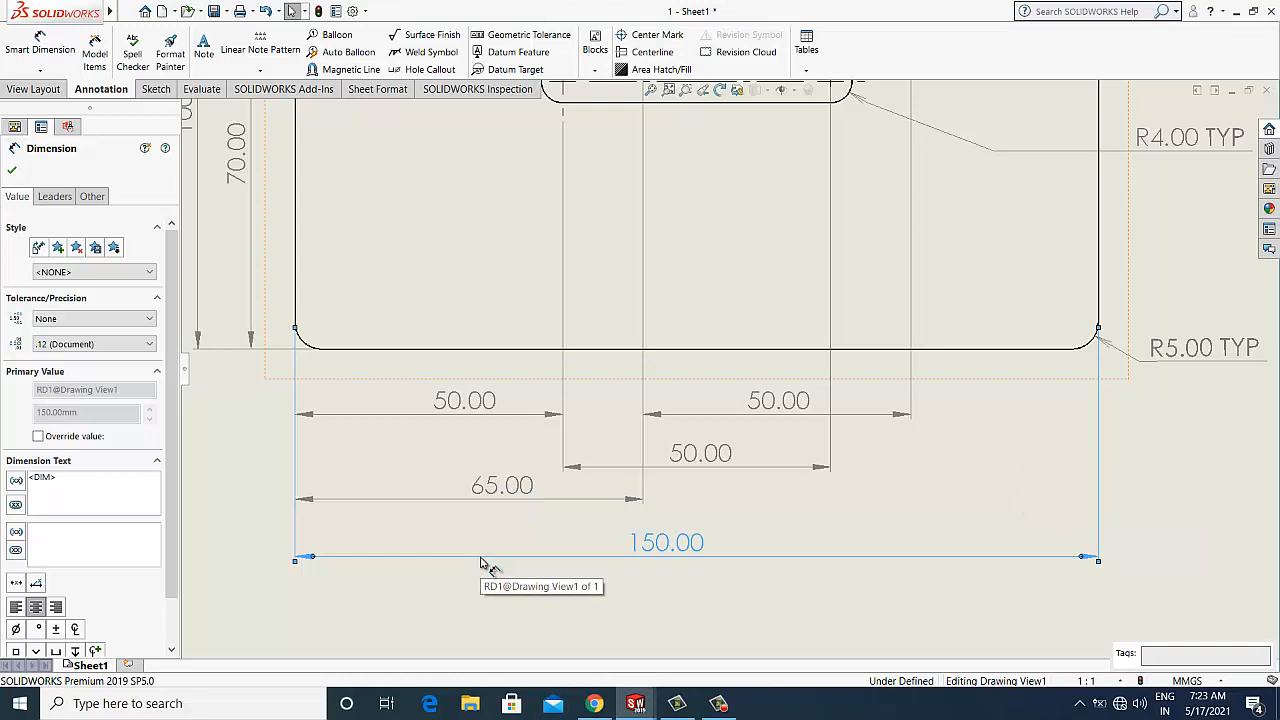
click(480, 557)
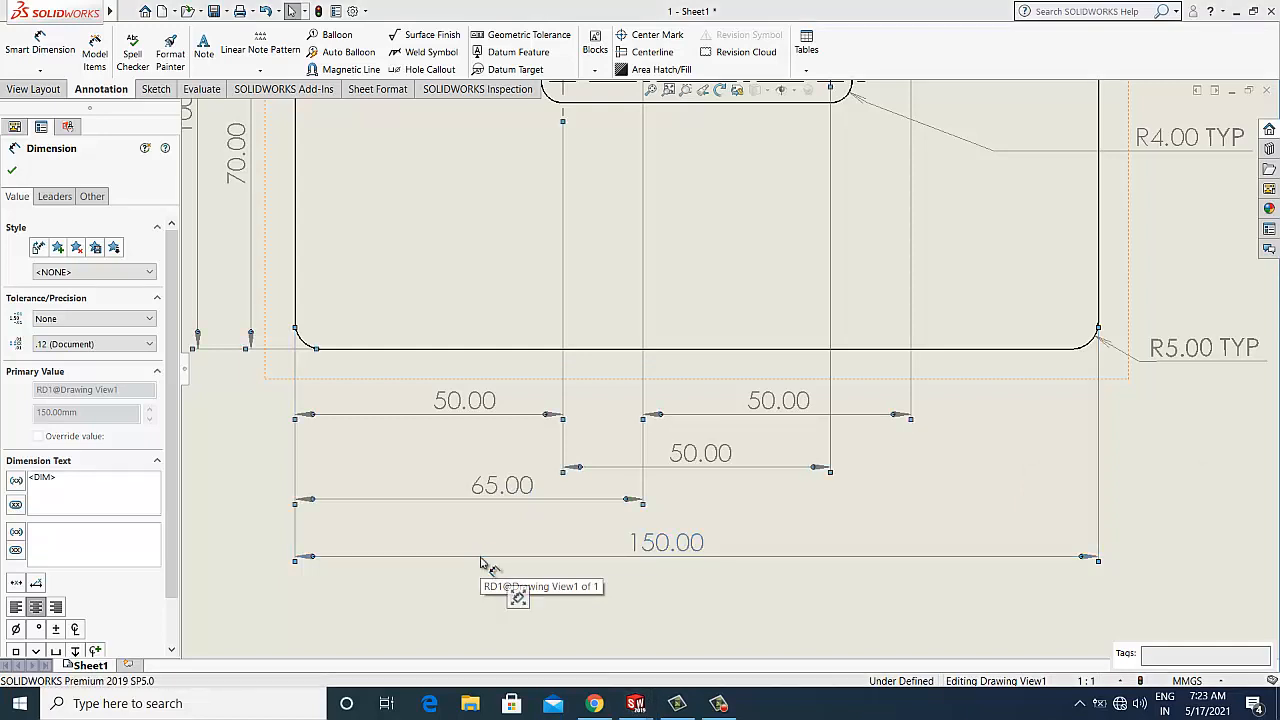
mouse_move(495, 567)
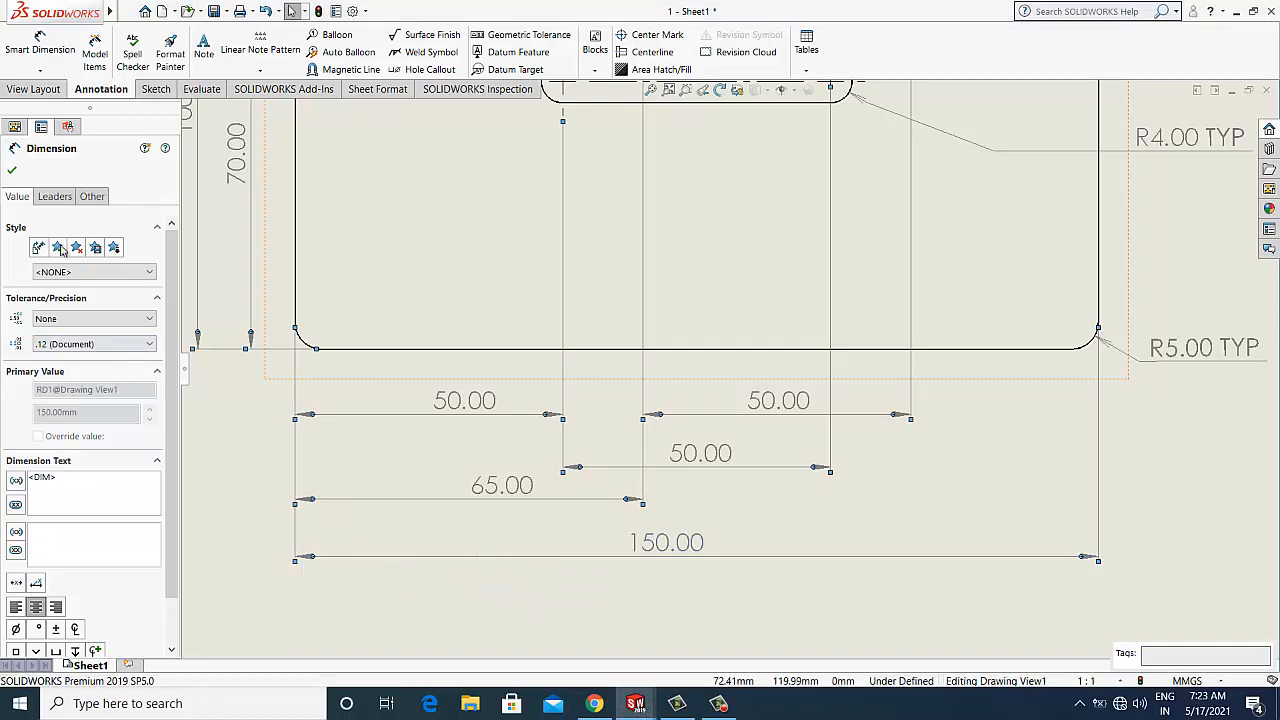
Enable Break Lines on the Leaders tab of the Dimension PropertyManager
click(54, 196)
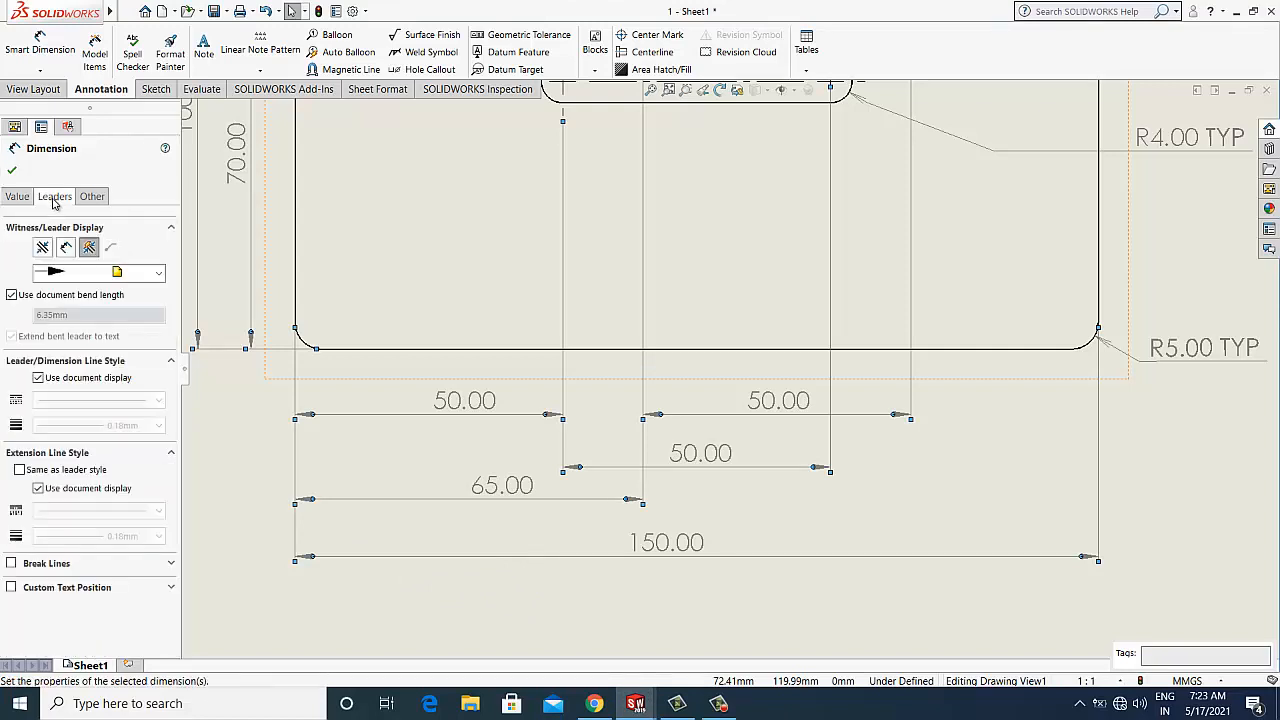
mouse_move(53, 537)
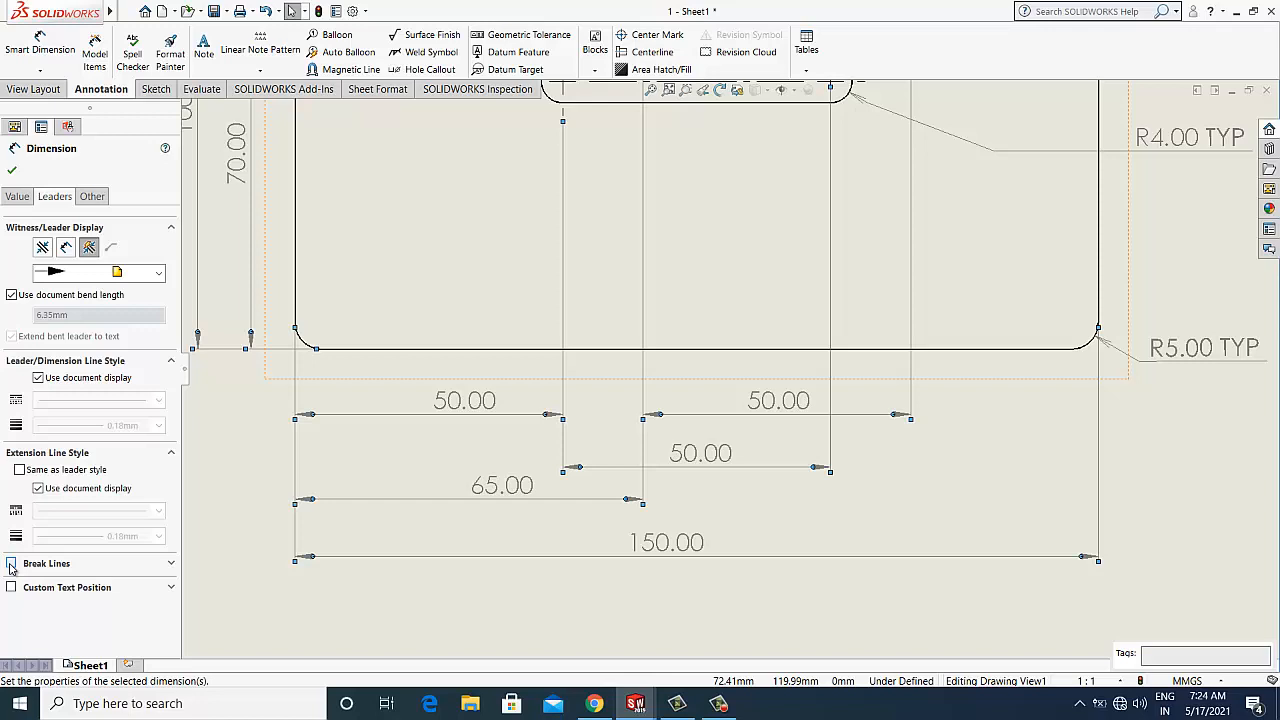
click(11, 563)
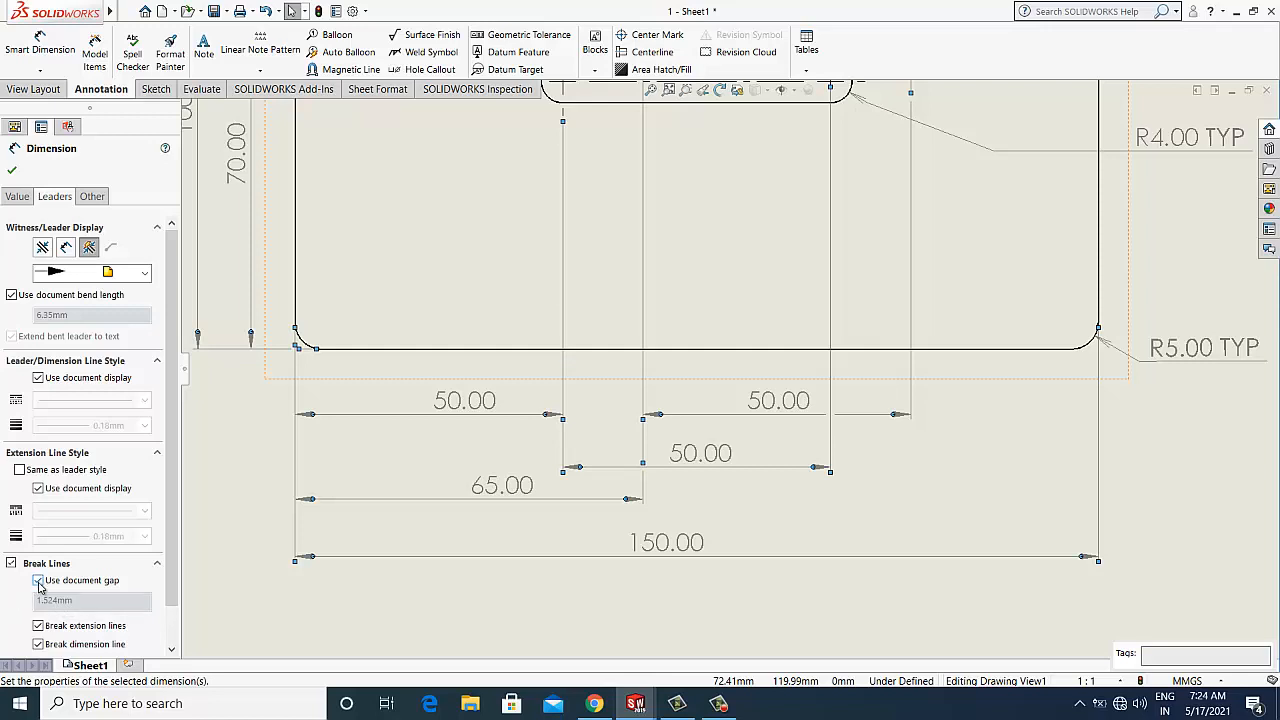
Turn off Use document gap and set the break gap to 1.7
click(38, 581)
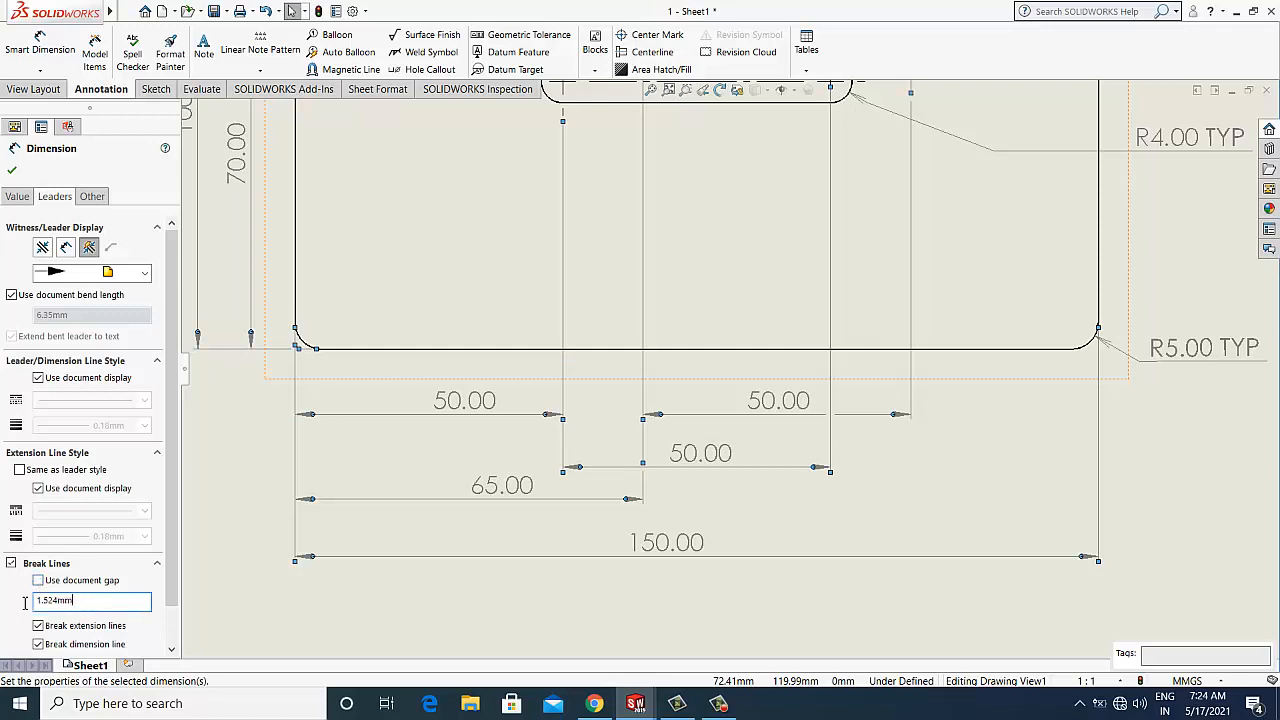
triple_click(90, 600)
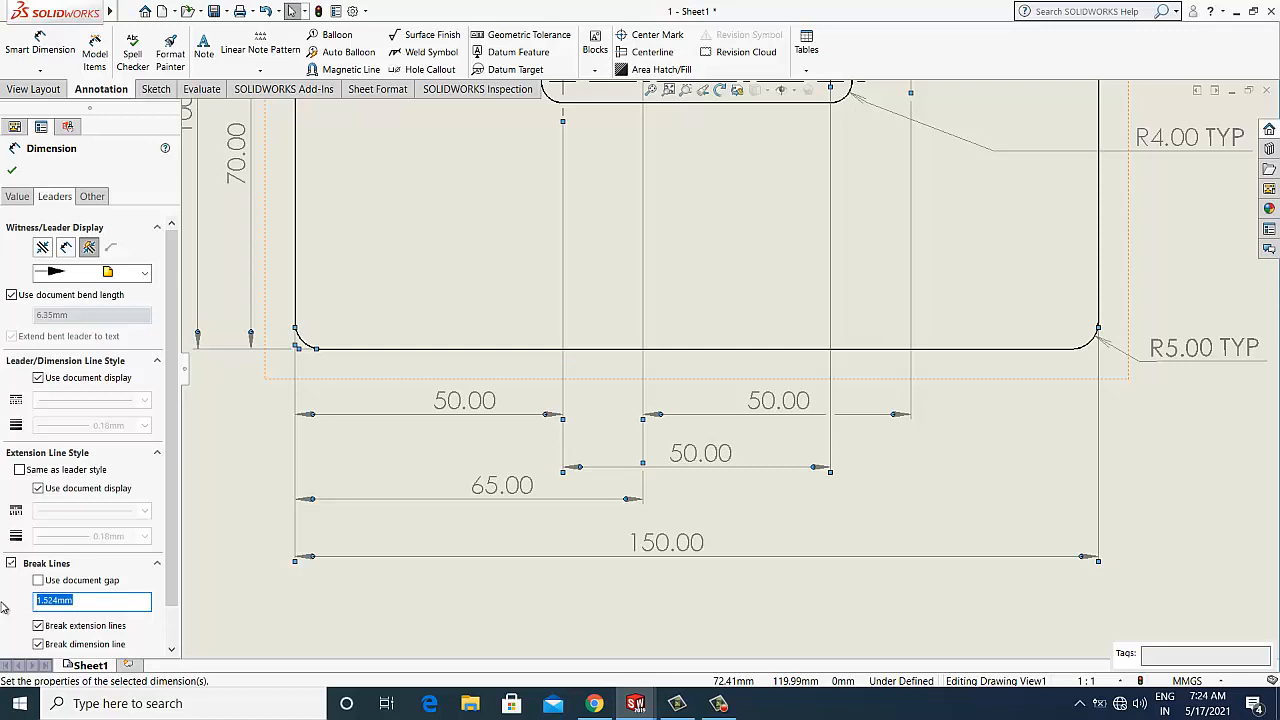
text(1.7)
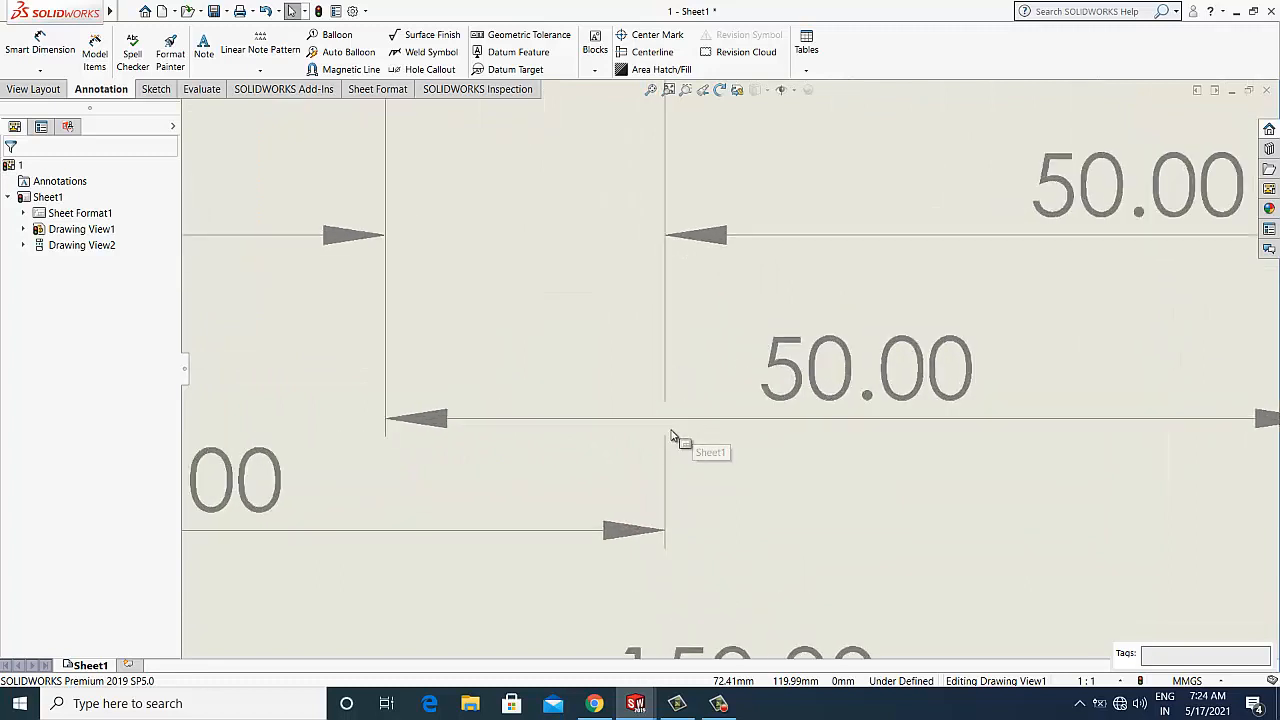
mouse_move(668, 437)
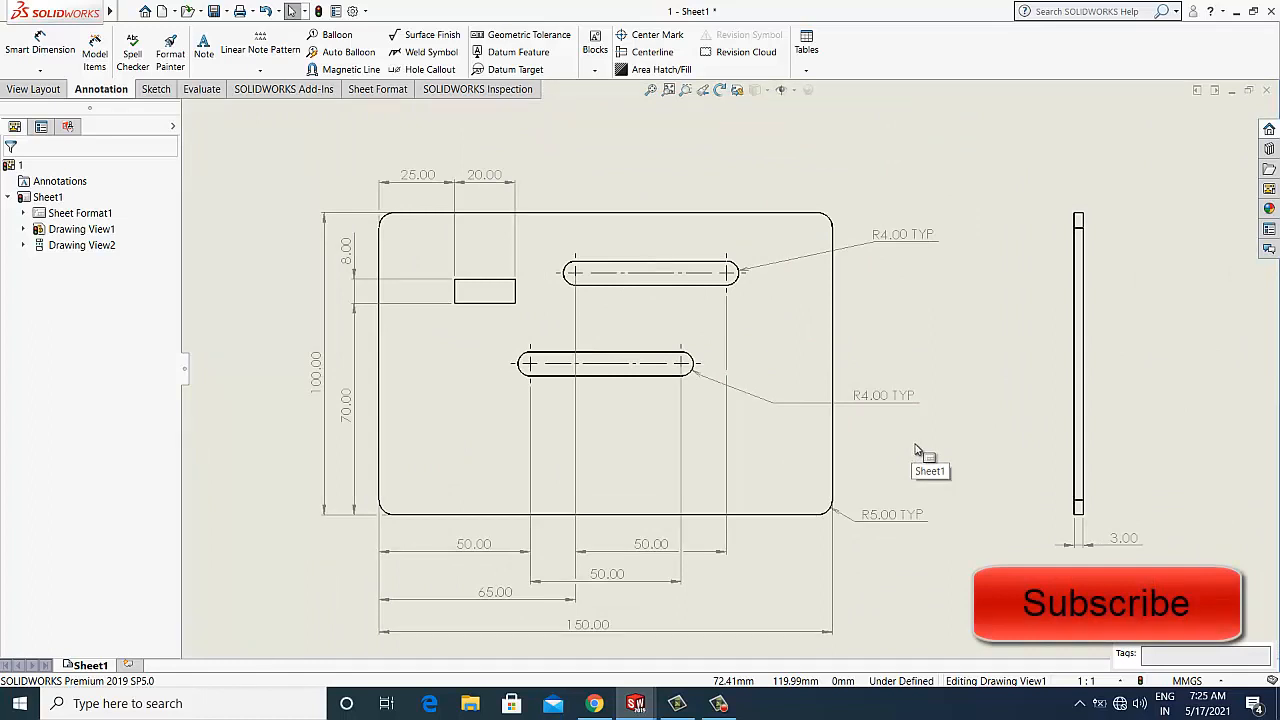
mouse_move(920, 452)
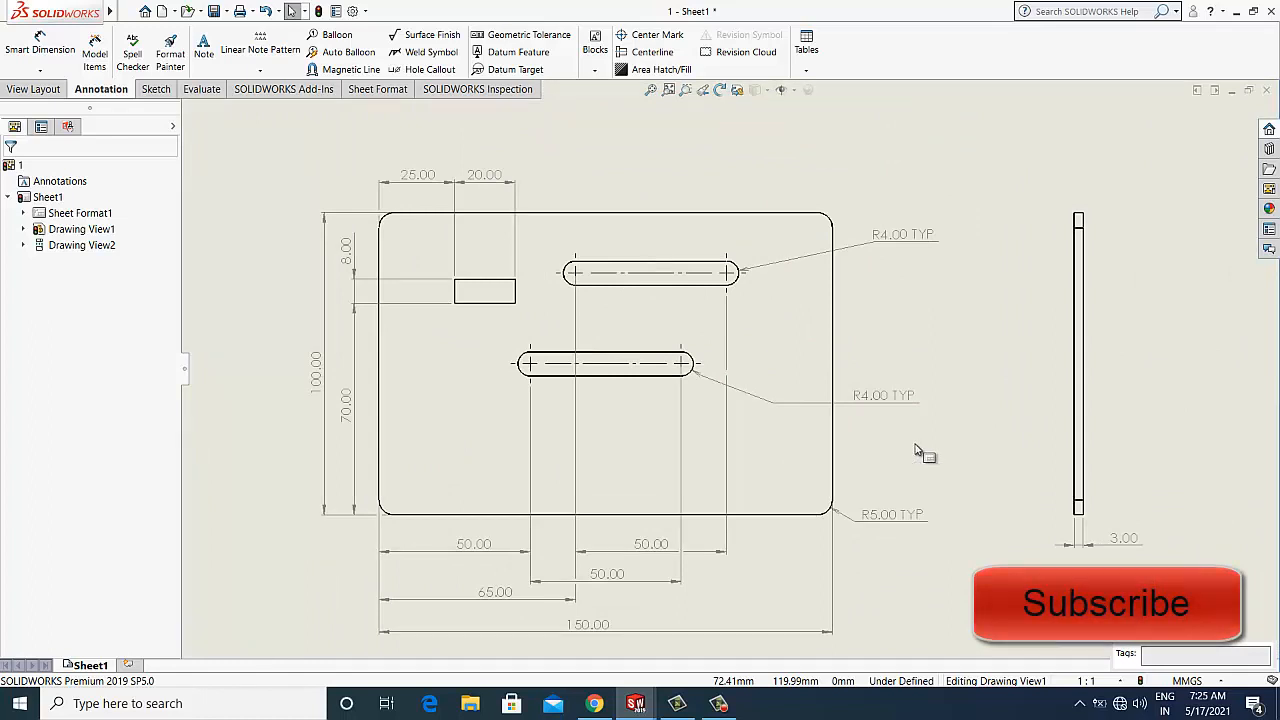